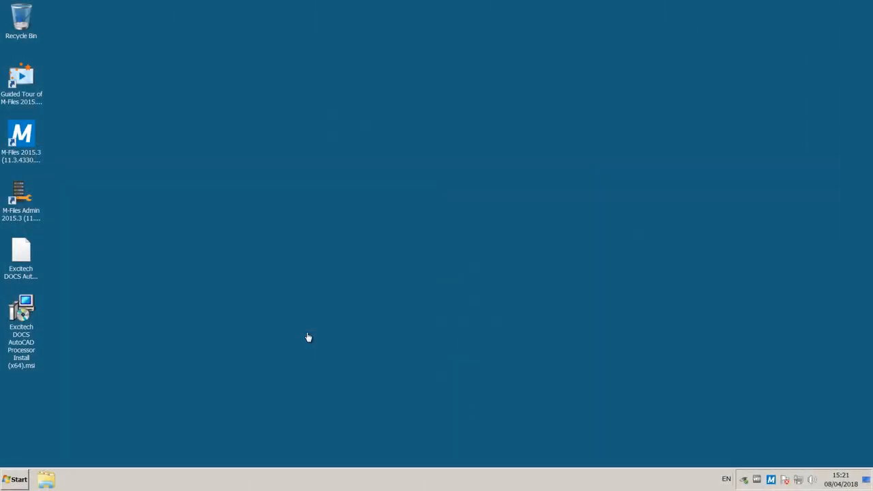
- Review the AutoCAD Processor help document and close it
double_click(20, 256)
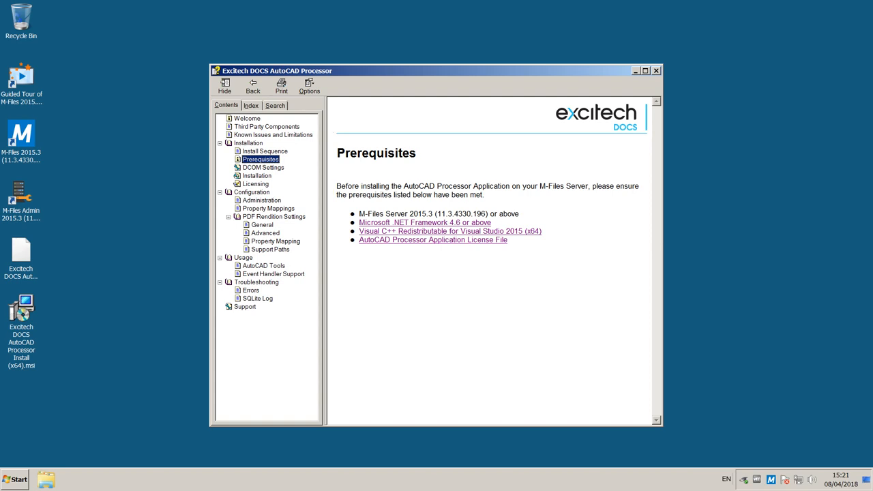
click(655, 71)
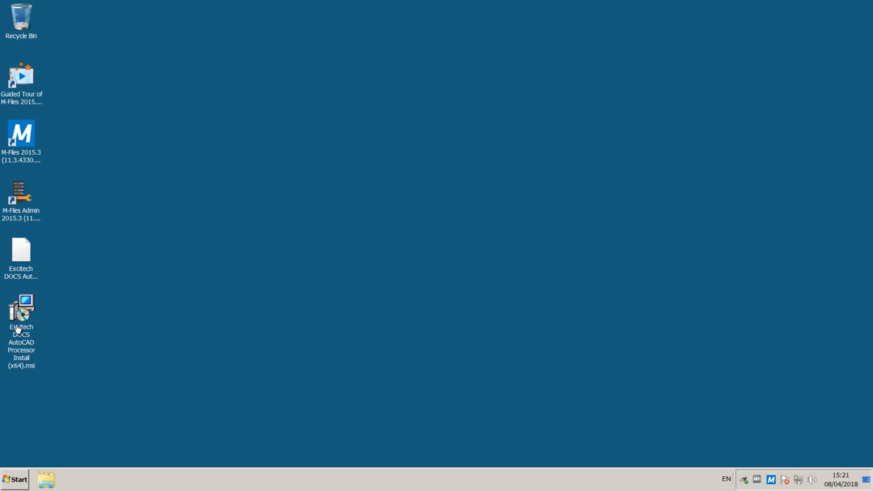
- Run the AutoCAD Processor .msi and start the setup wizard installation
click(22, 335)
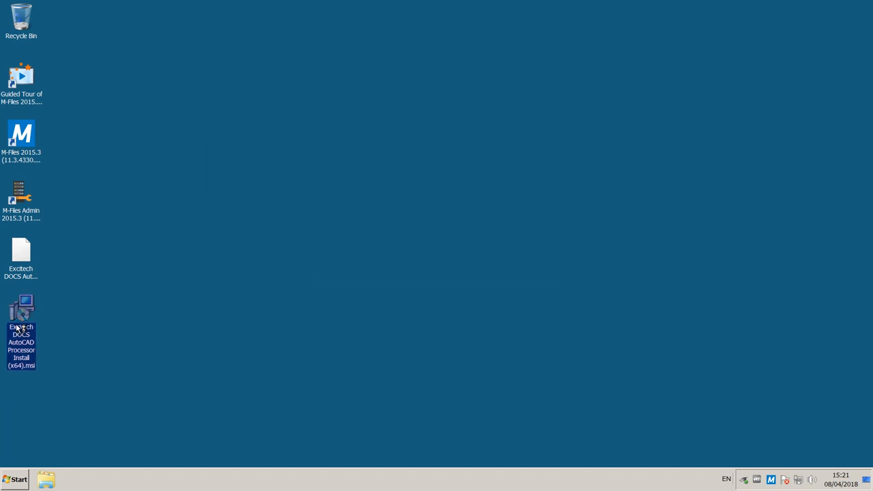
double_click(22, 328)
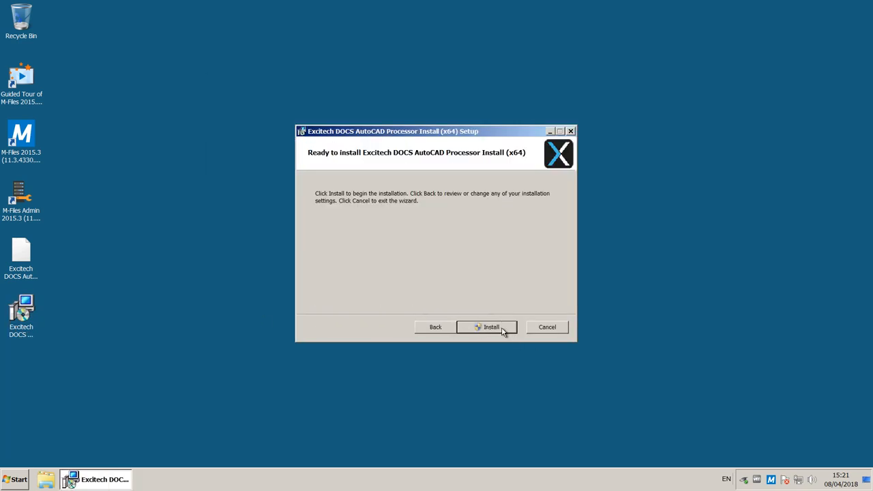
click(491, 327)
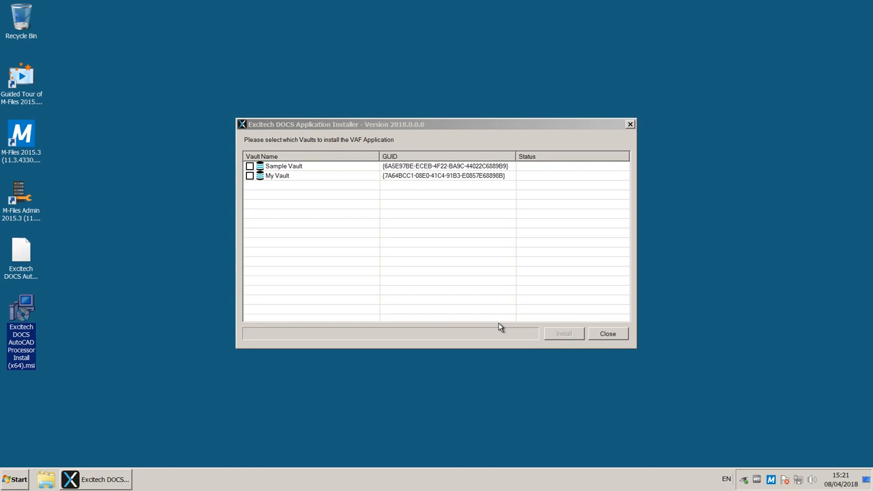
mouse_move(297, 235)
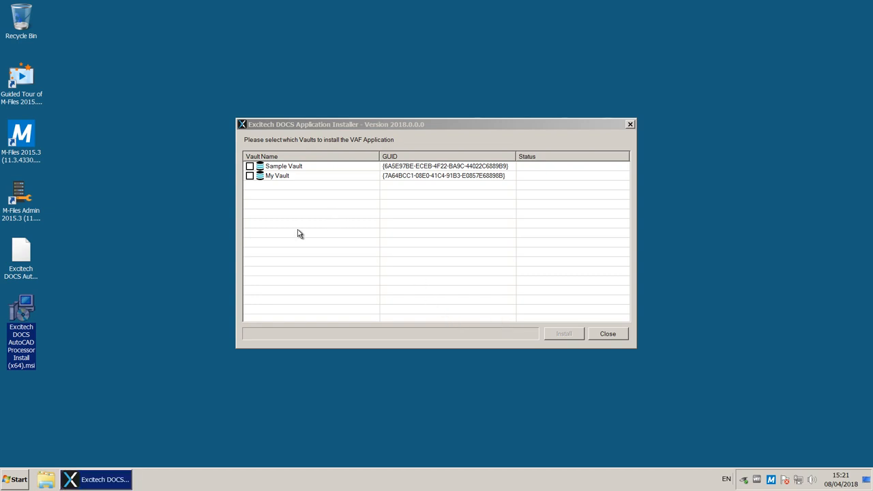
- Install the processor application on Sample Vault, accepting the vault restart and completion message
click(250, 167)
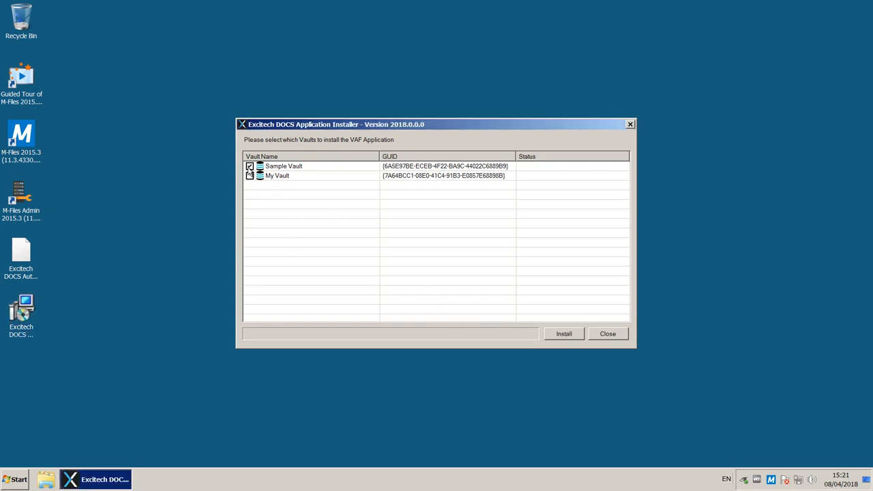
click(564, 333)
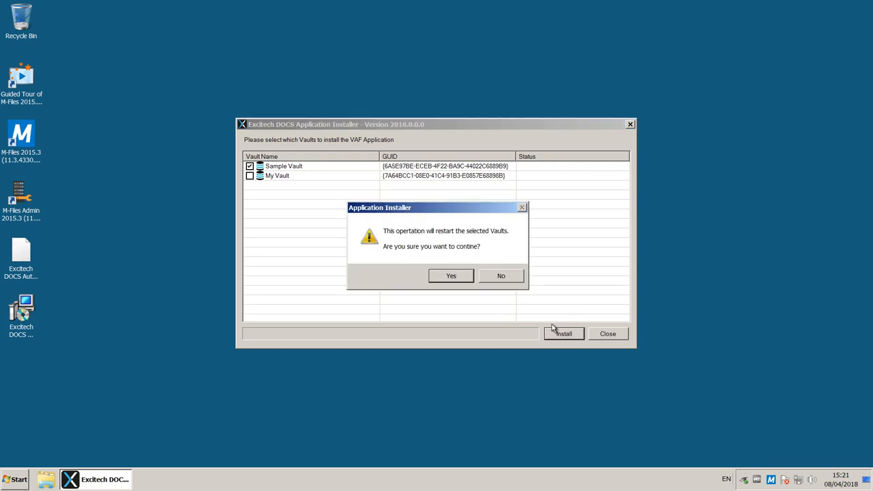
click(450, 276)
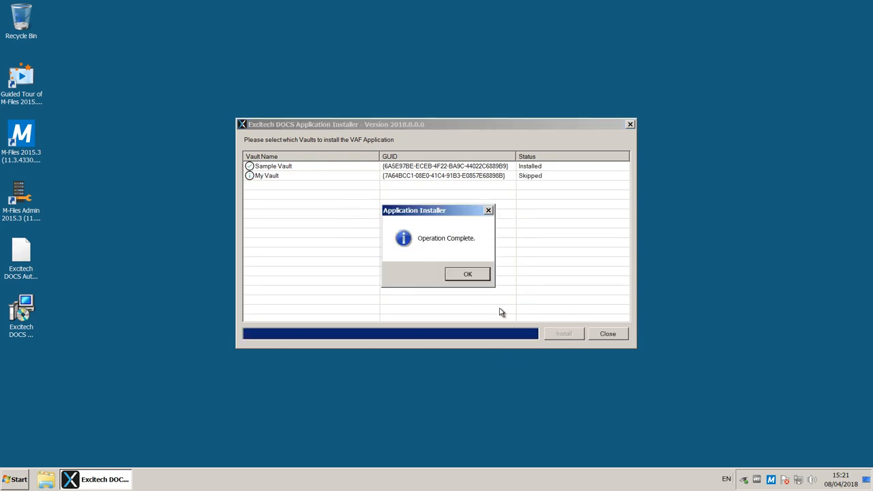
click(467, 273)
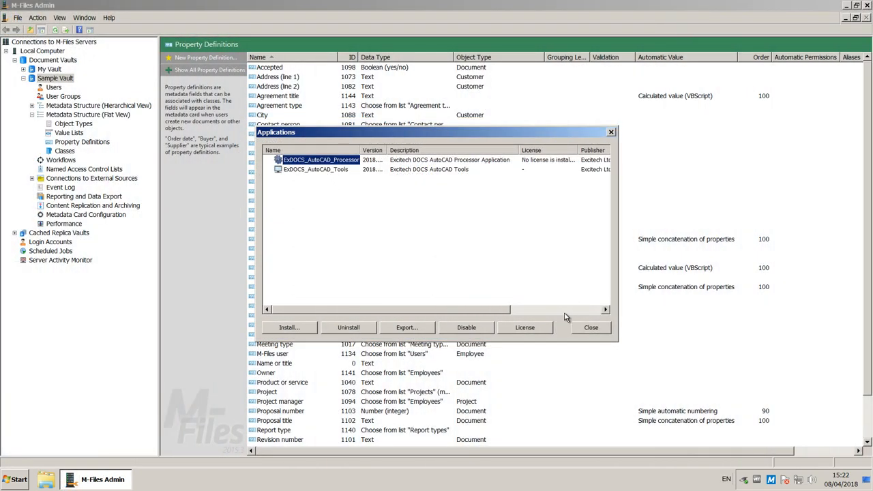
- Start installing a license for the ExDOCS_AutoCAD_Processor application
click(523, 327)
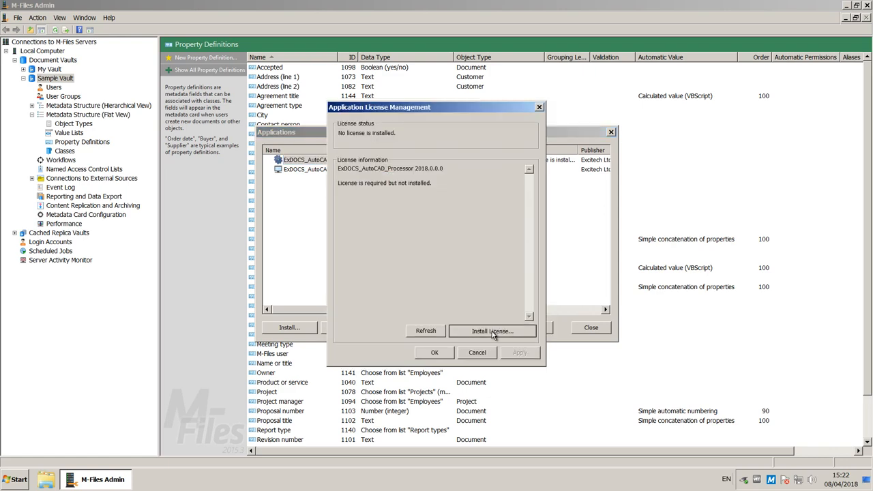
click(491, 332)
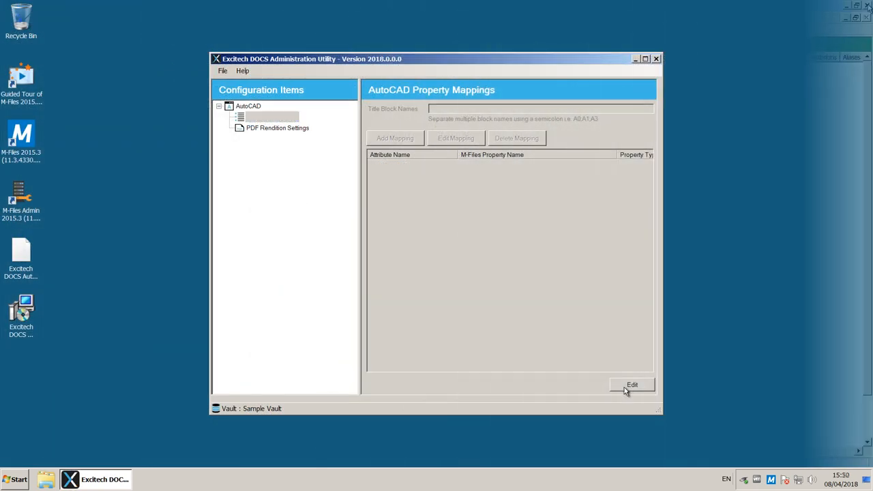
- Make the property mappings editable and name the title block EXC TITLE
click(631, 385)
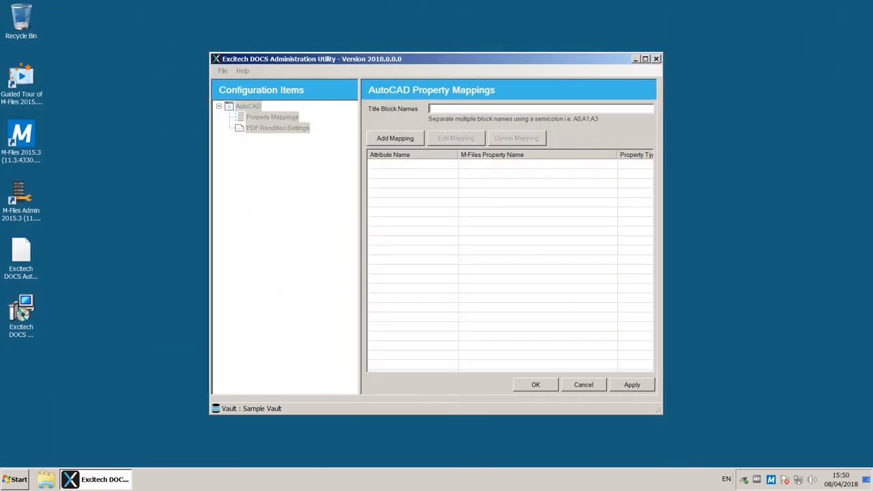
text(EXC)
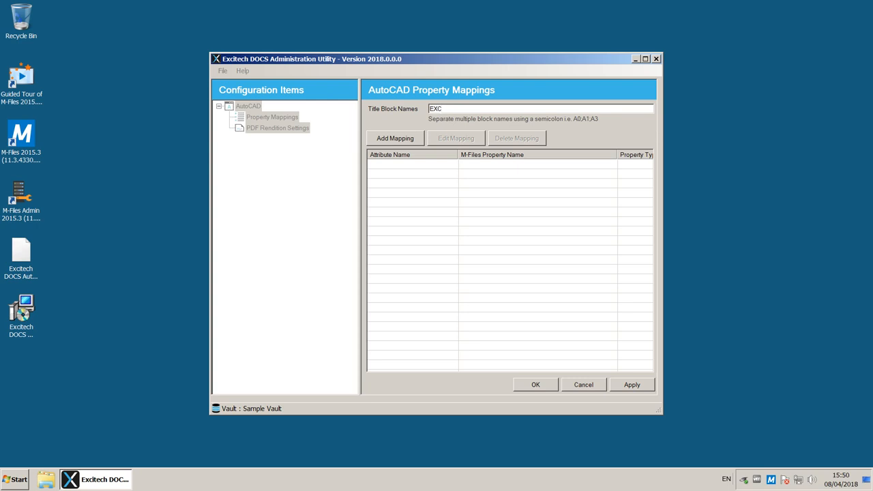
text(TITLE;)
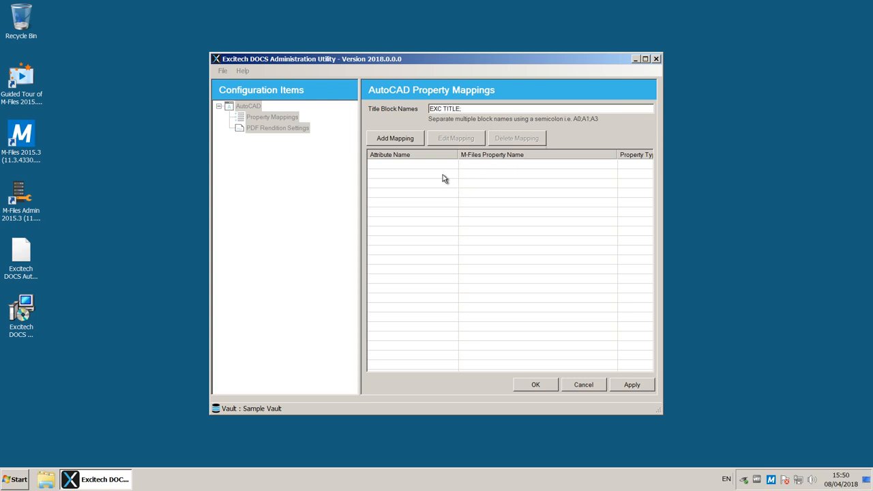
- Map the DWGNO attribute to the Name or title property
click(396, 138)
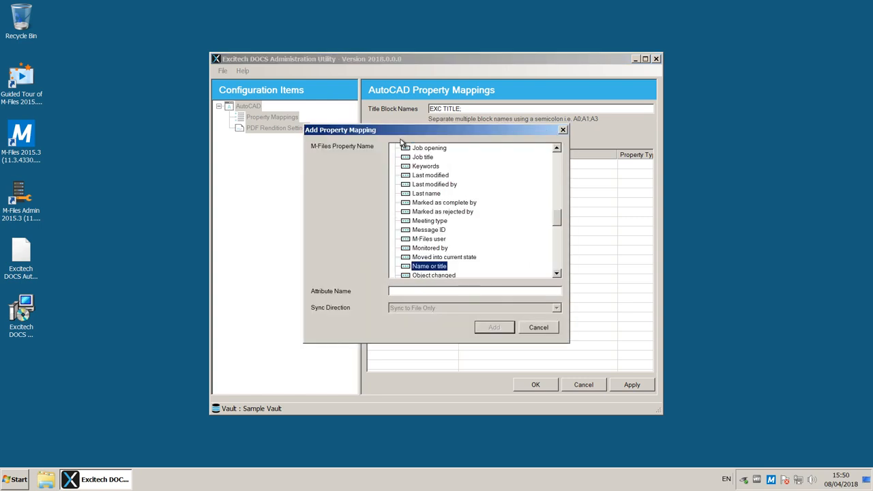
text(D)
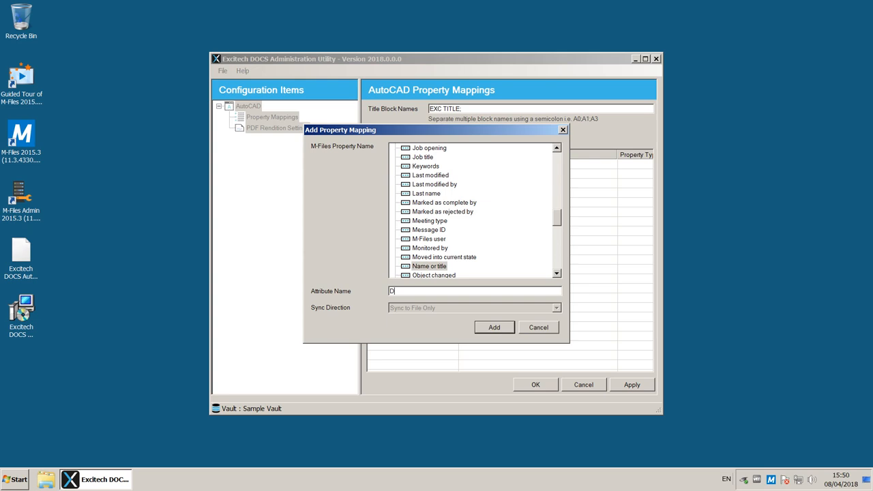
click(494, 327)
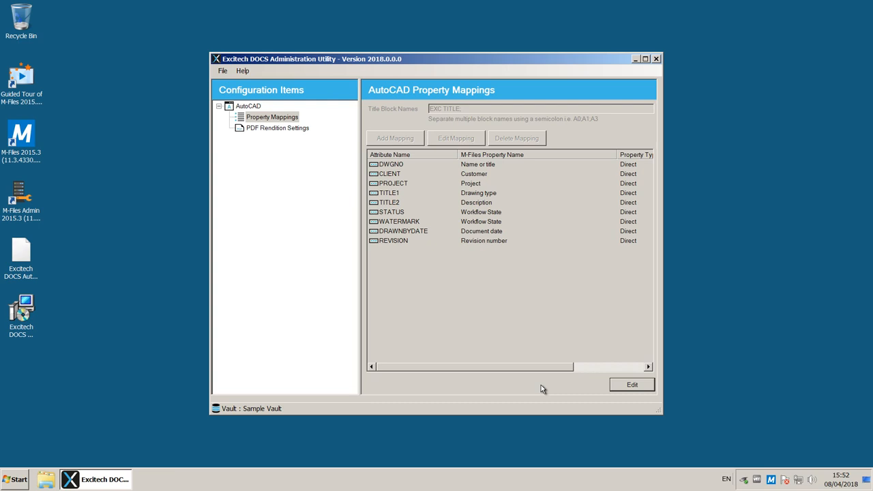
- Bring up the PDF Rendition Settings (PDF version V1.5) for editing
click(278, 129)
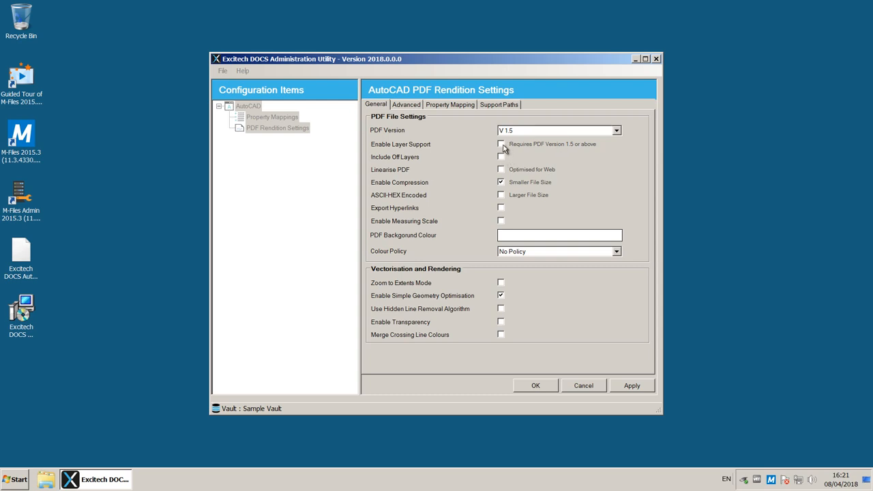
- Enable layer support with off layers included and switch on DCT image compression
click(501, 145)
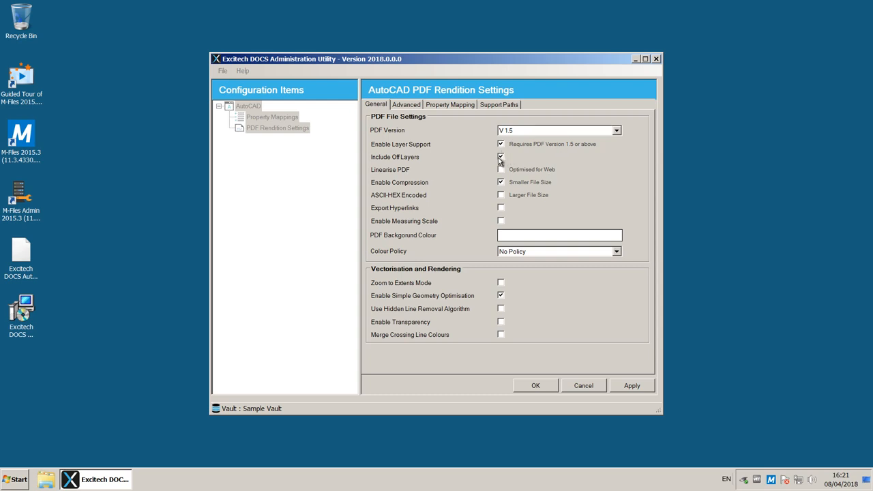
click(500, 157)
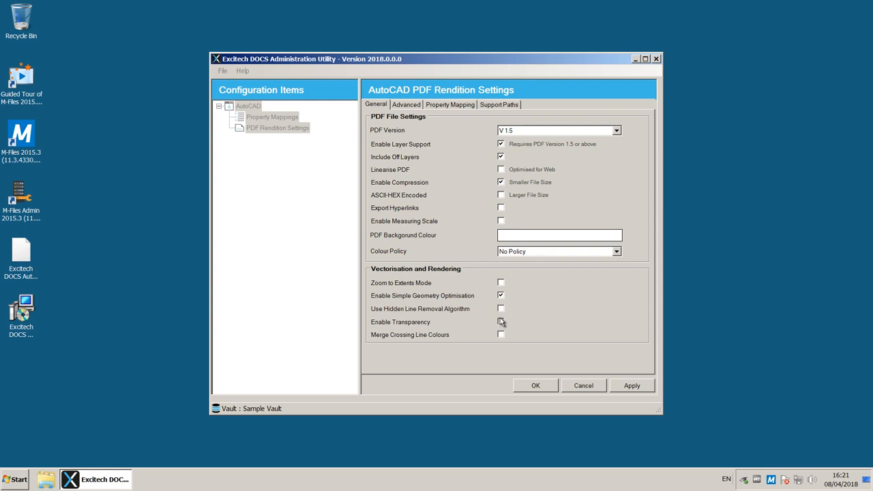
click(406, 104)
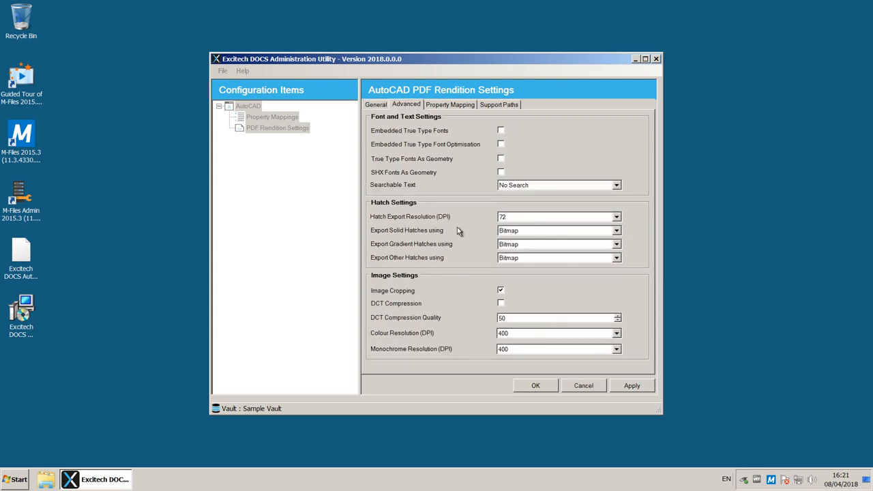
click(501, 302)
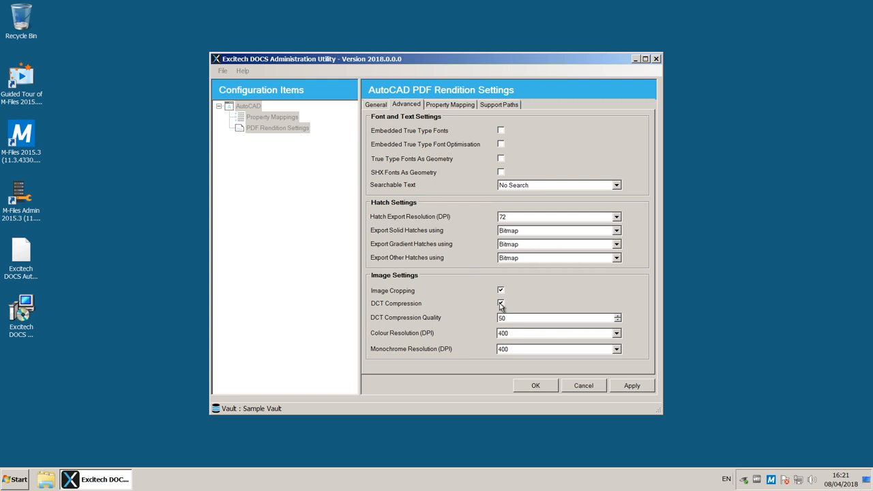
click(450, 104)
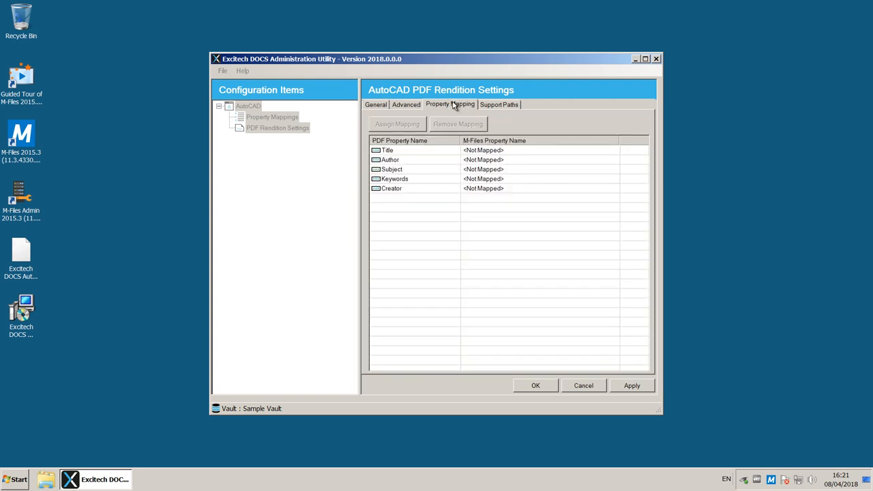
- Map the PDF Title property to Name or title
click(398, 124)
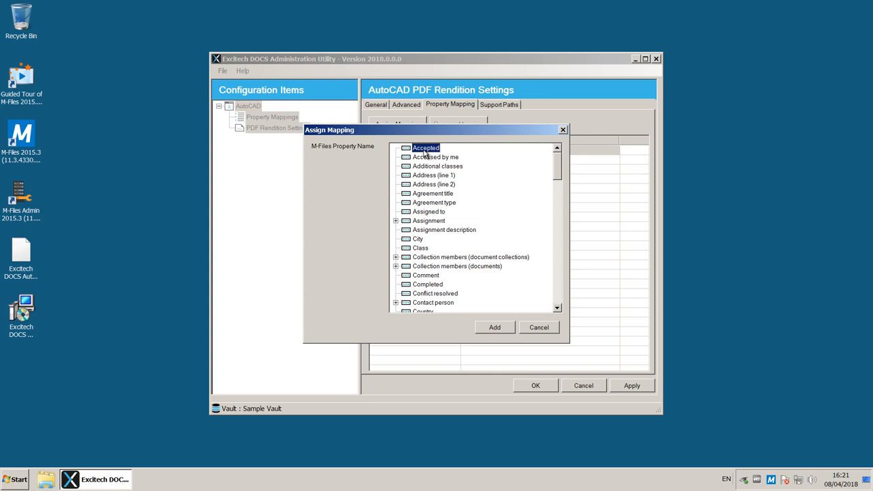
click(493, 327)
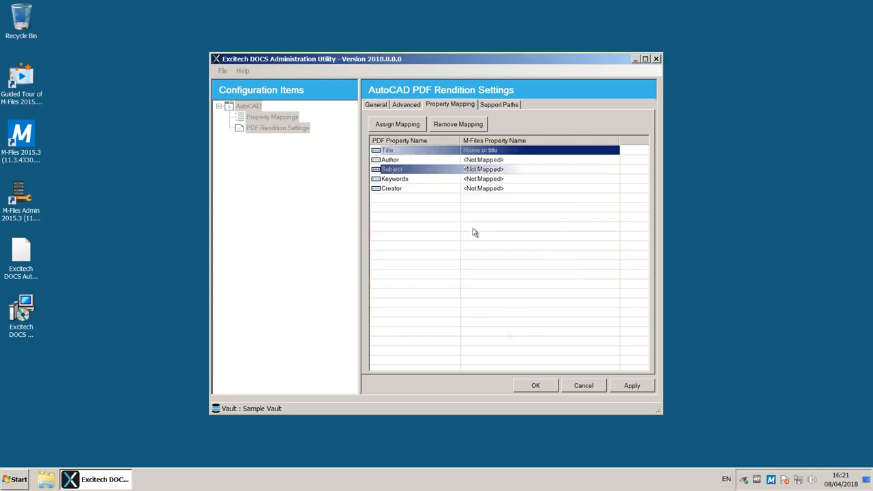
- Add the Fonts folder as an AutoCAD support path for renditions
click(499, 104)
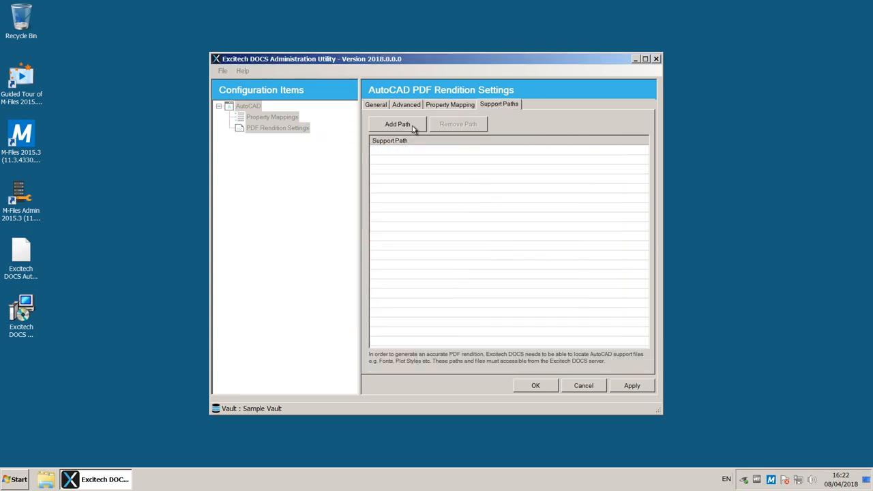
click(399, 123)
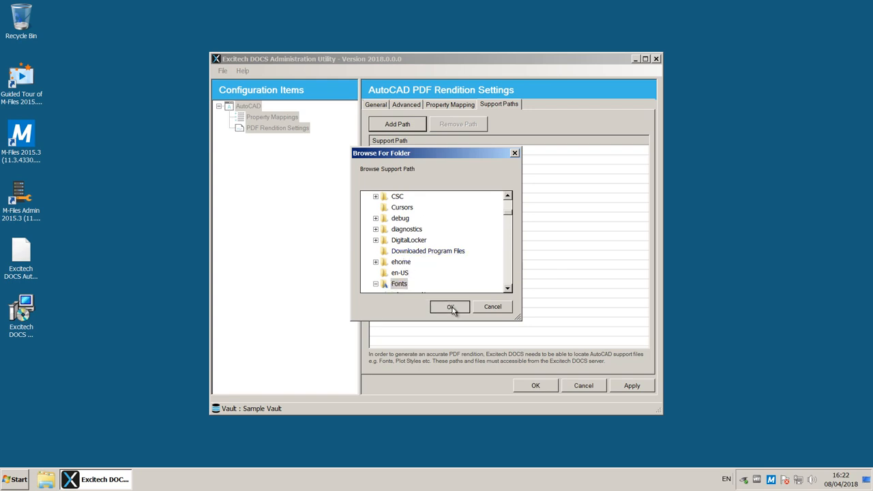
click(450, 305)
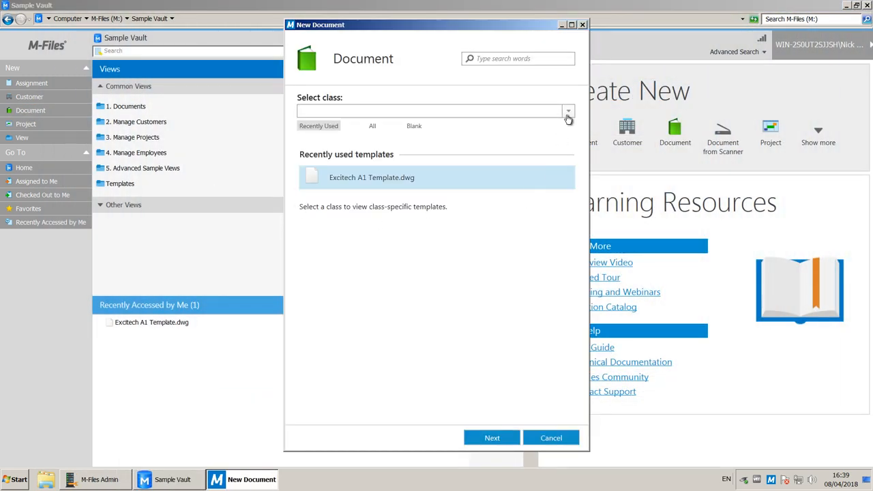
- Create document EXC00001 from the Excitech A1 Template.dwg
click(568, 110)
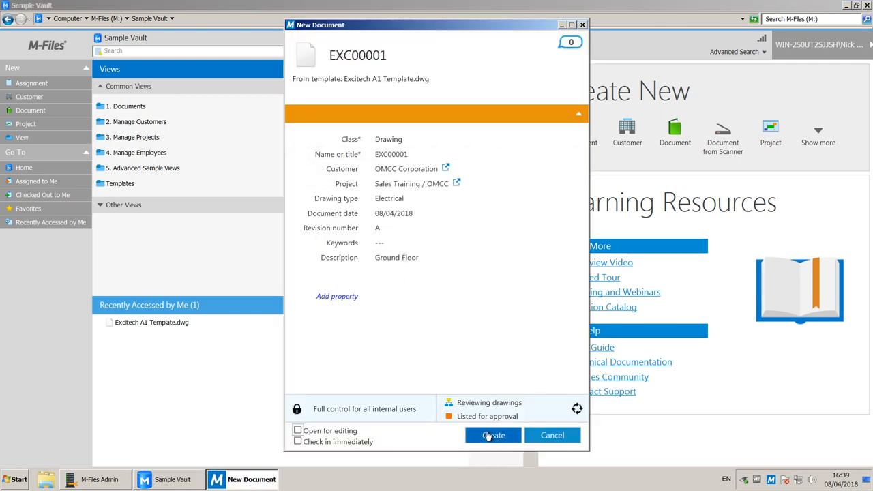
click(493, 435)
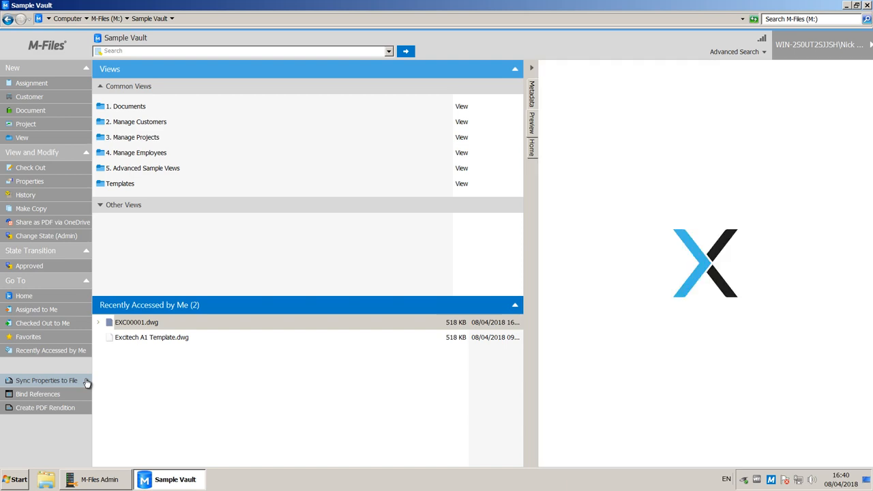
- Sync EXC00001's metadata into the drawing's title block
click(137, 321)
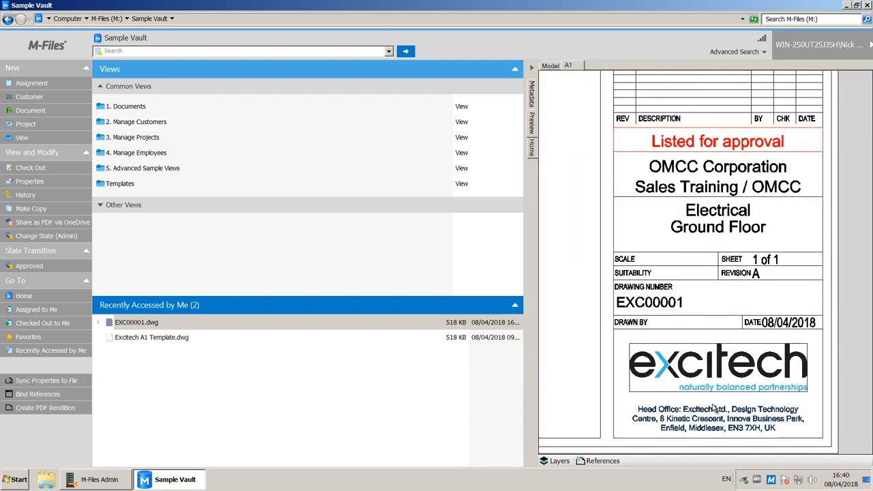
mouse_move(425, 414)
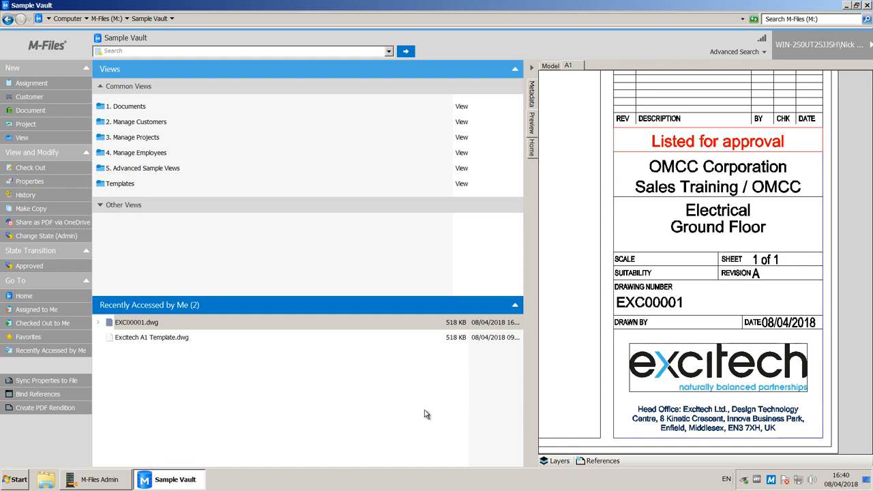
mouse_move(45, 406)
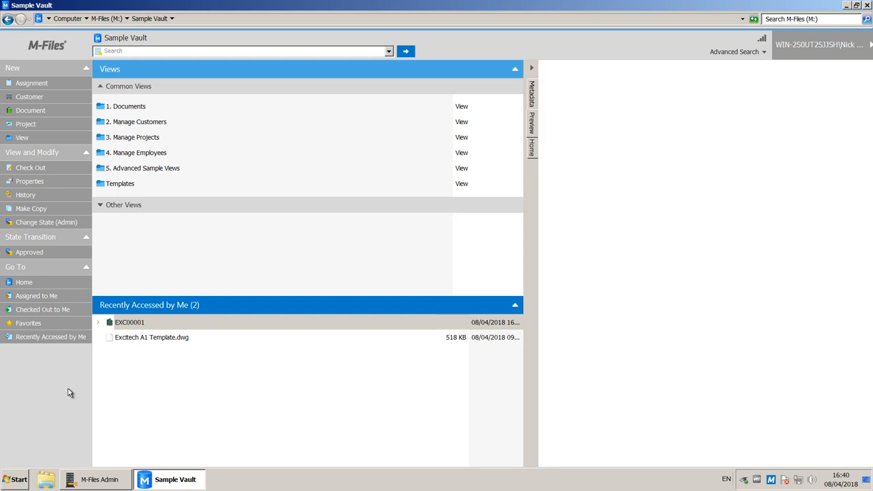
- Expand EXC00001 and view its generated EXC00001.pdf rendition in a viewer
click(98, 322)
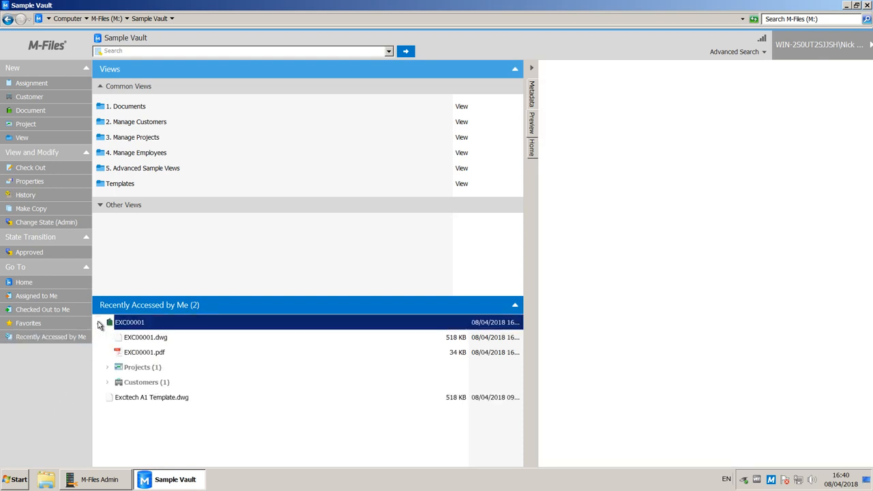
click(144, 352)
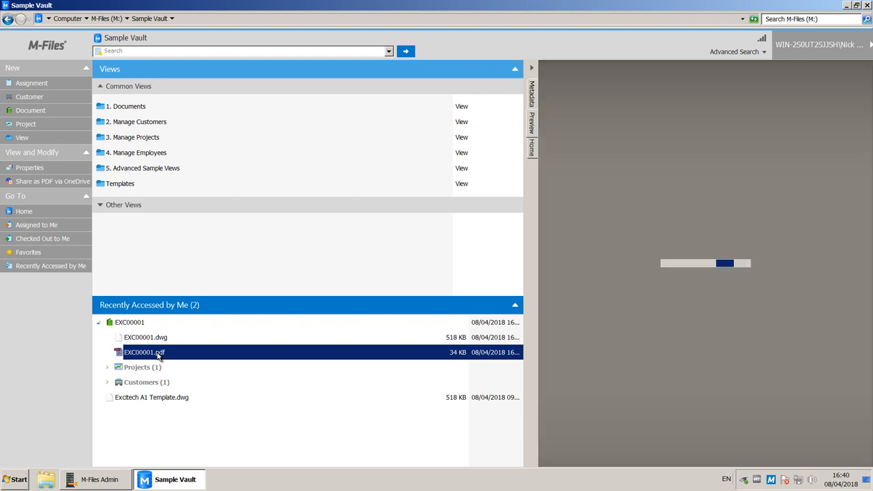
click(145, 352)
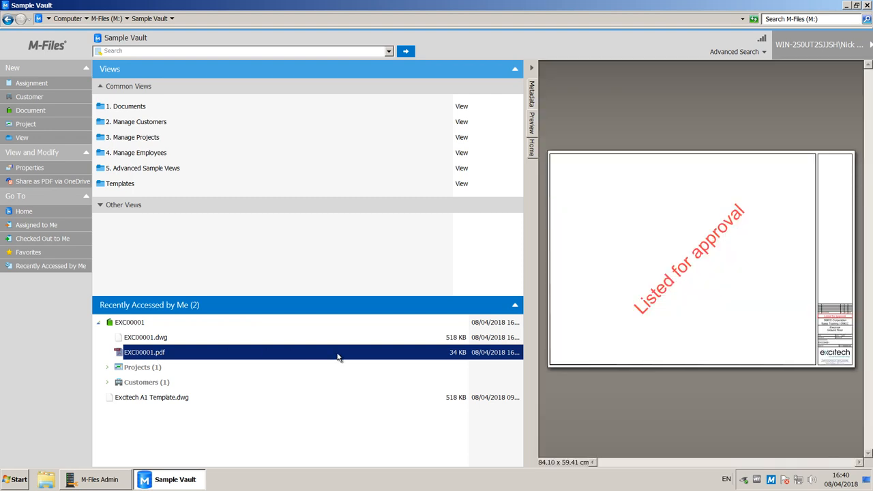
double_click(145, 352)
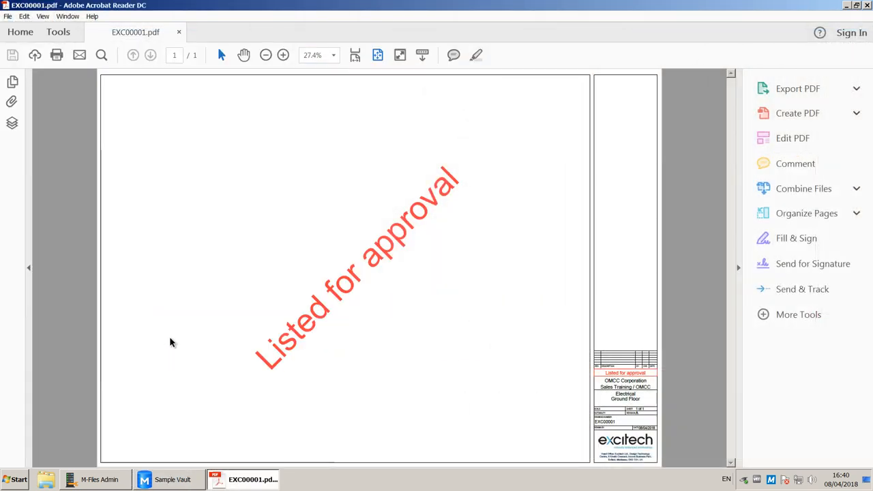
- Review the PDF's Description properties showing title EXC00001 and subject Ground Floor
click(8, 16)
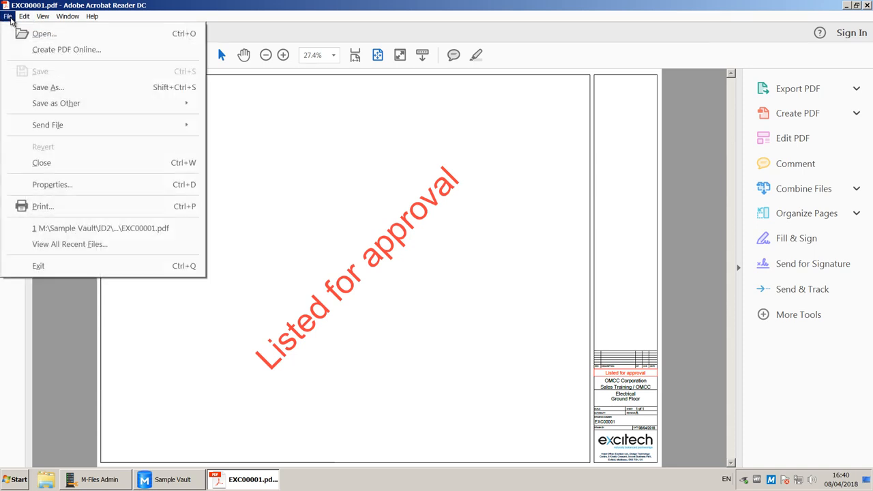
click(52, 184)
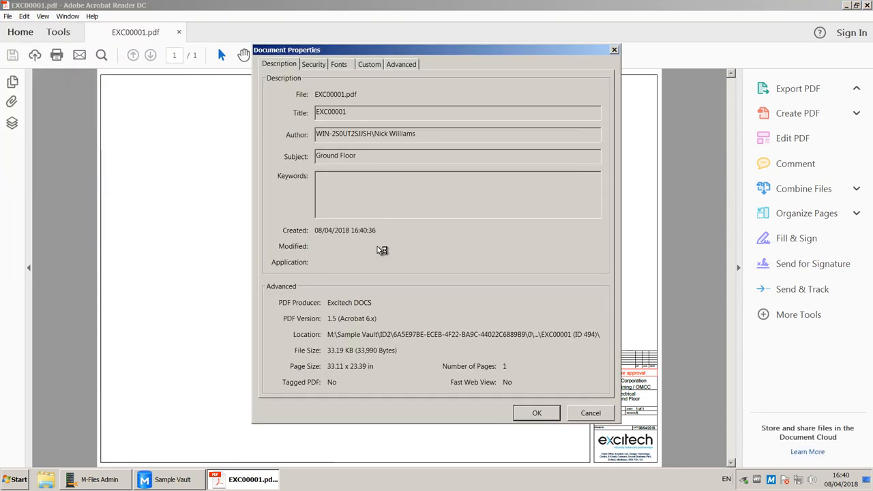
triple_click(457, 133)
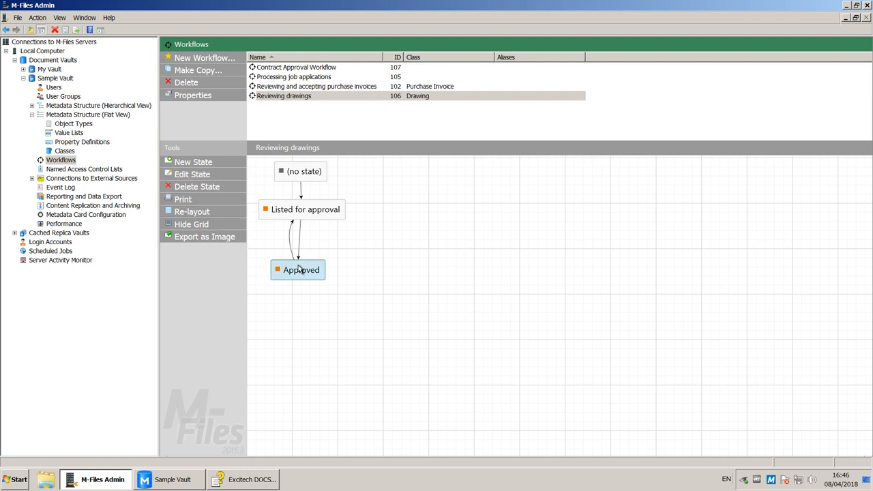
- View the Approved state's Actions and its Run script code that calls the Excitech DOCS actions
double_click(301, 270)
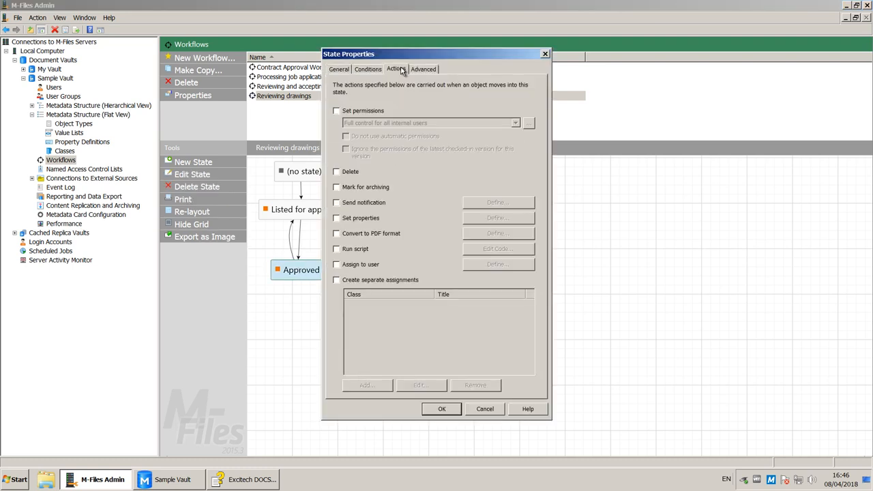
click(335, 248)
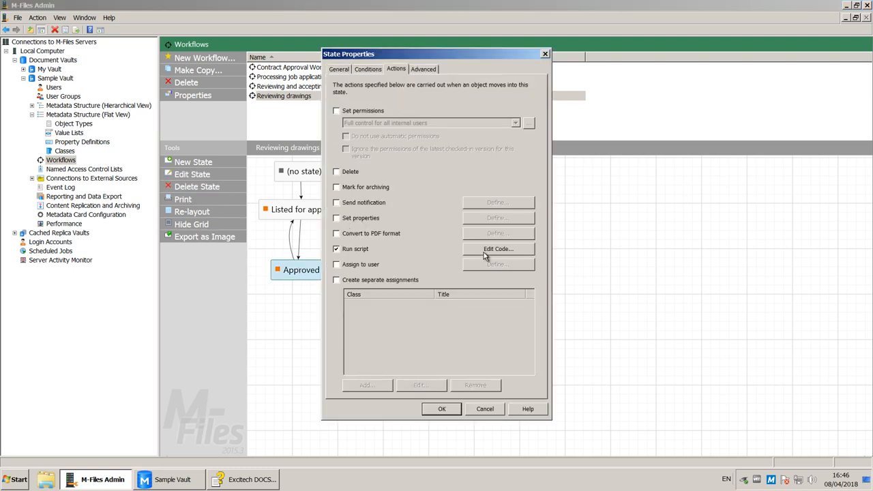
click(498, 248)
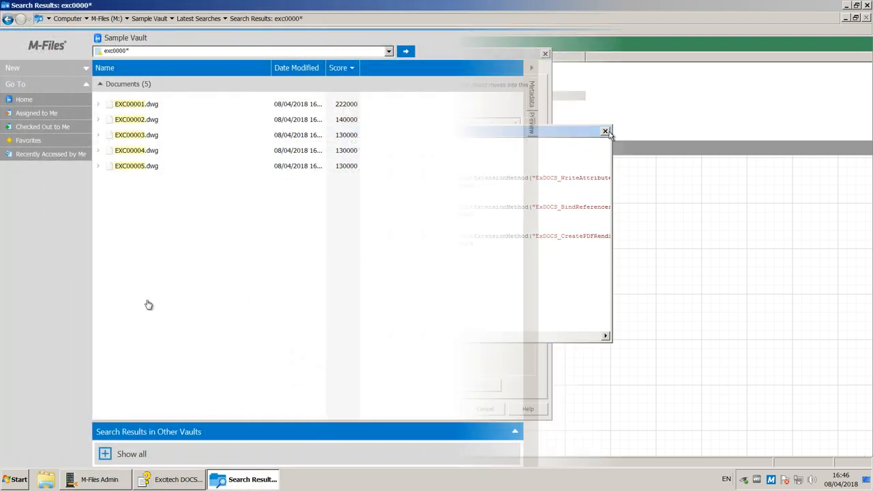
- Move all five found EXC drawings to the Approved state, then reveal EXC00001's DWG and PDF files
click(606, 131)
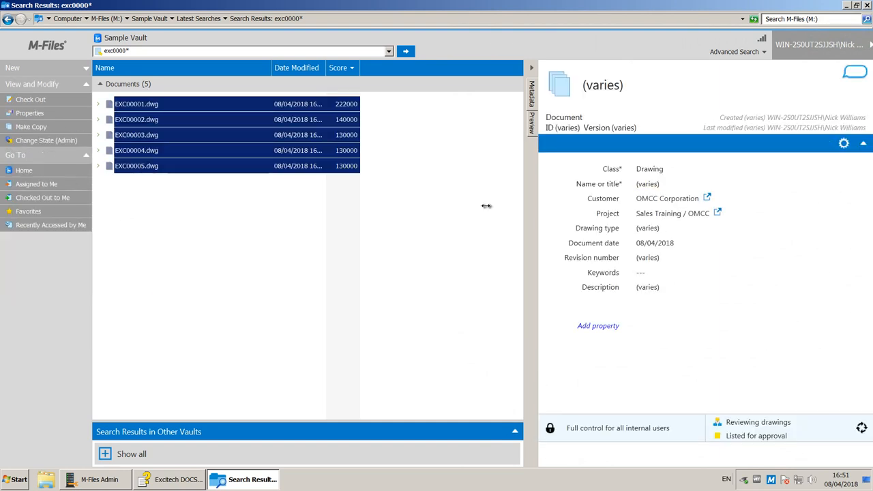
click(758, 421)
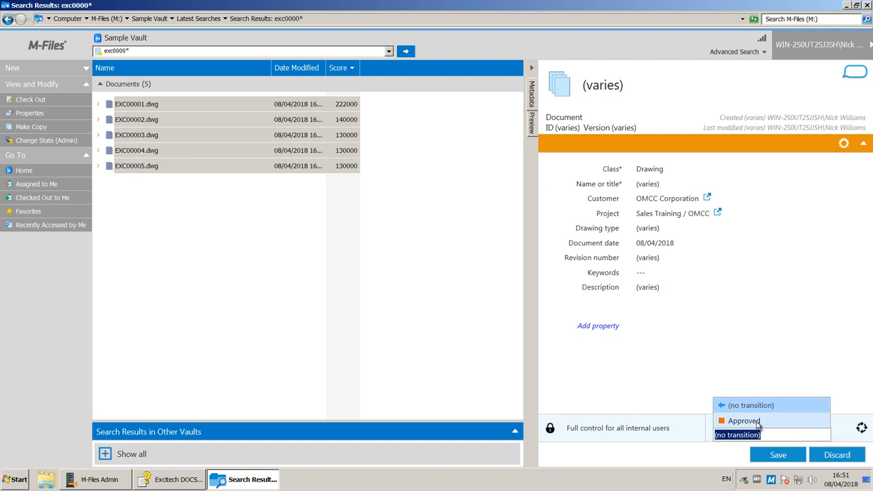
click(745, 420)
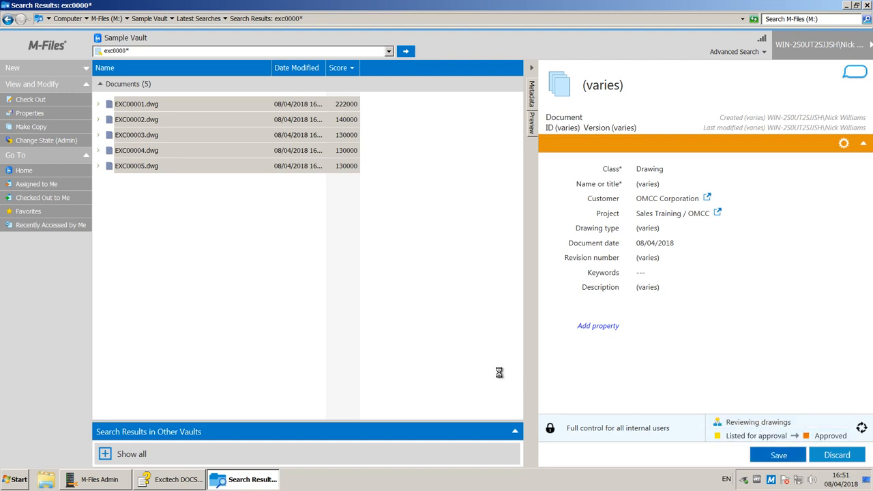
mouse_move(502, 376)
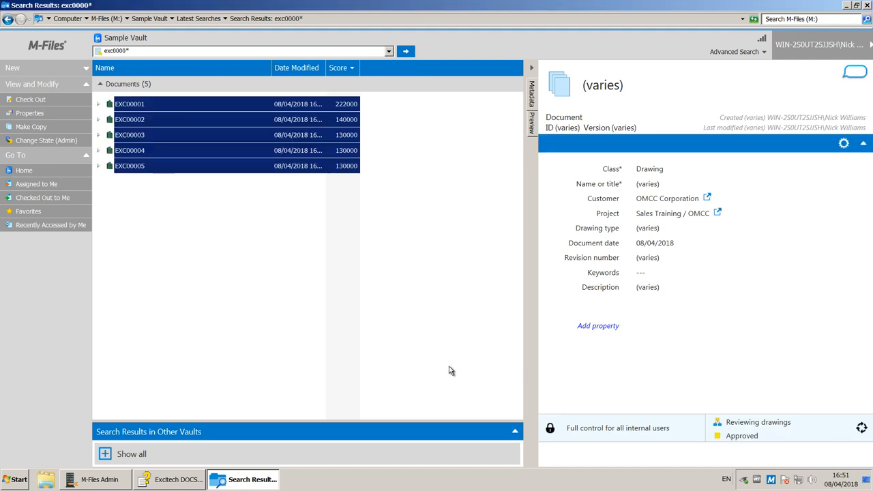
click(99, 103)
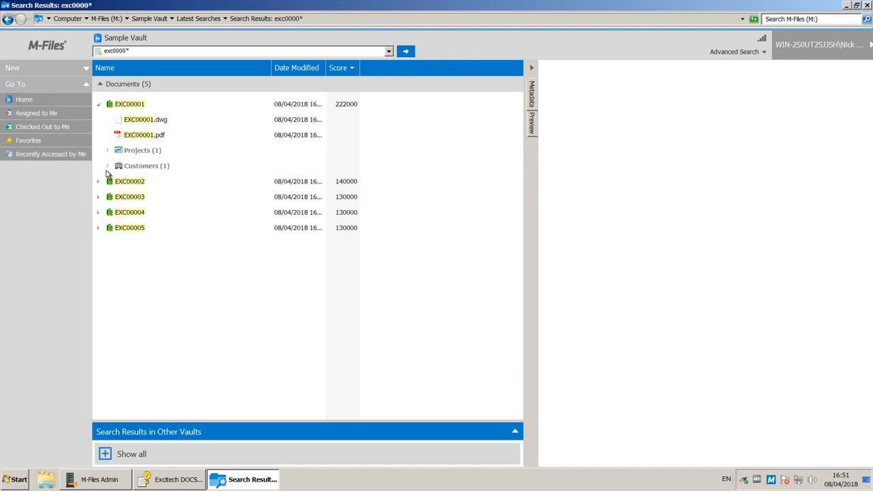
- Expand the other drawings to show their PDFs and preview EXC00001.pdf with its Approved stamp
click(98, 180)
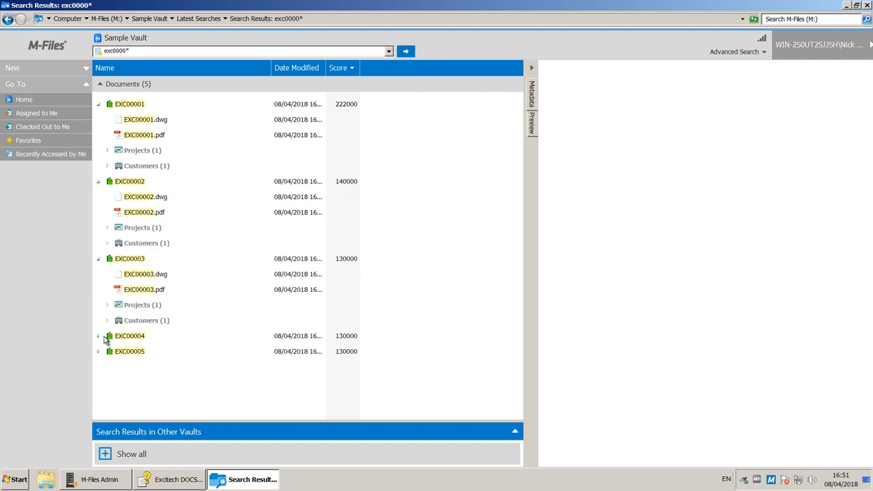
click(145, 135)
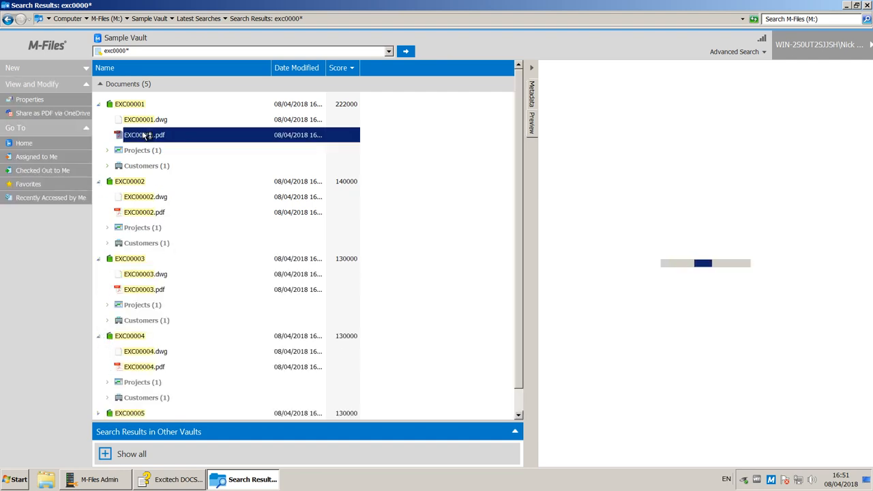
click(144, 135)
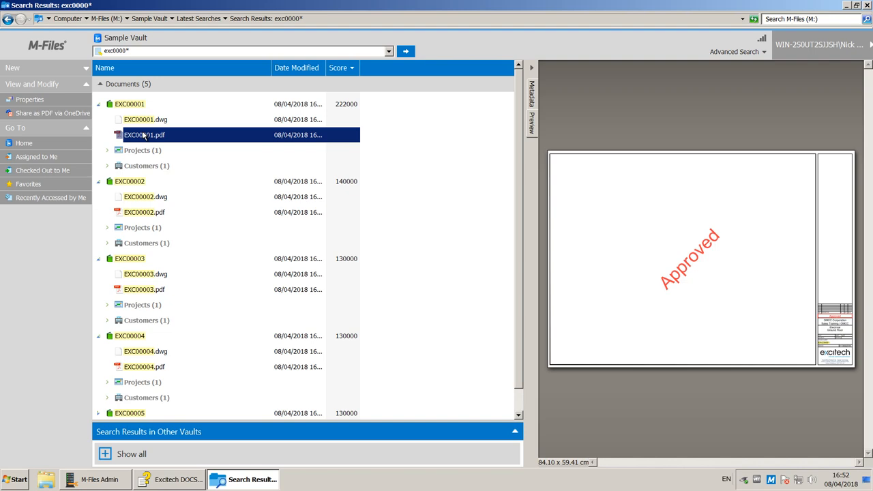